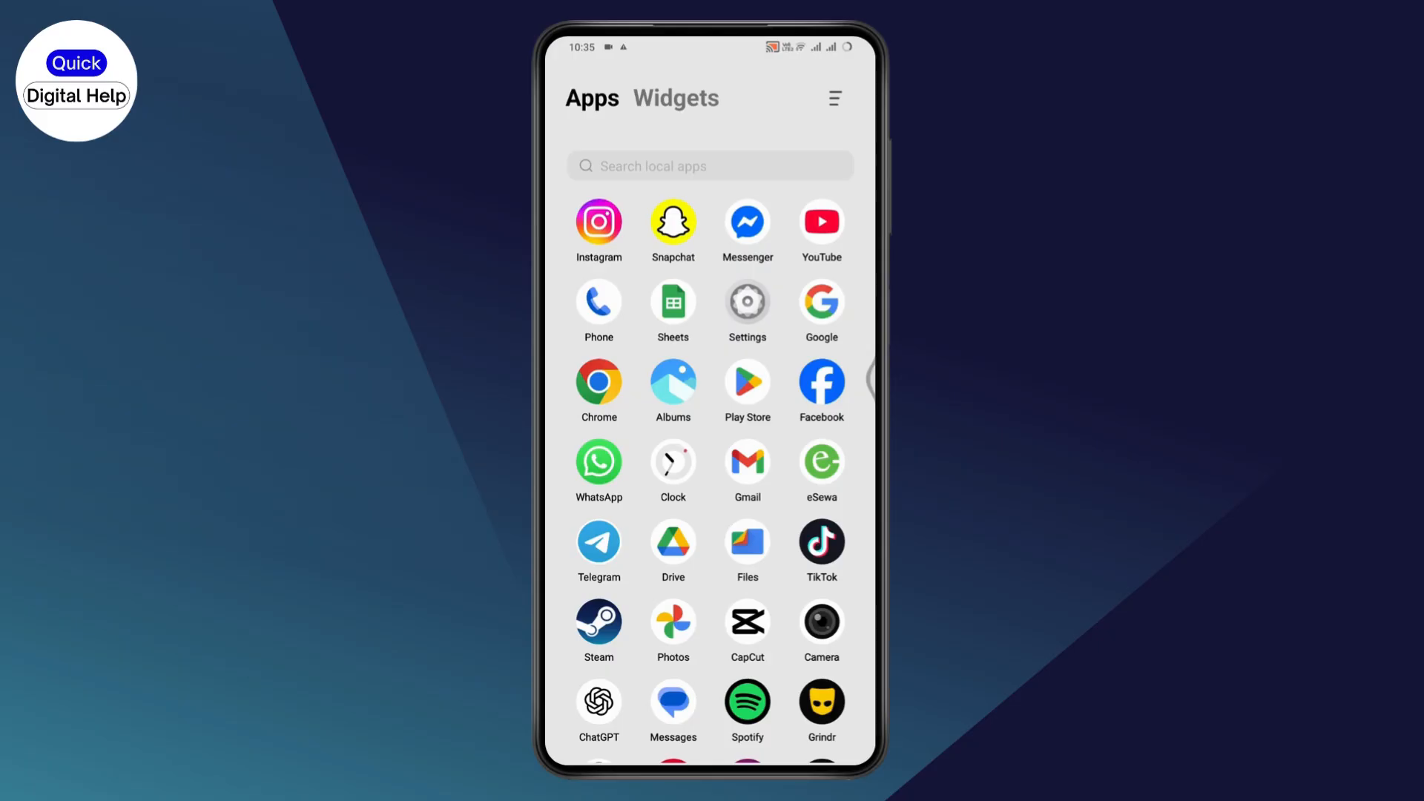
# Launch the Facebook app from the Android app drawer.
pyautogui.click(819, 383)
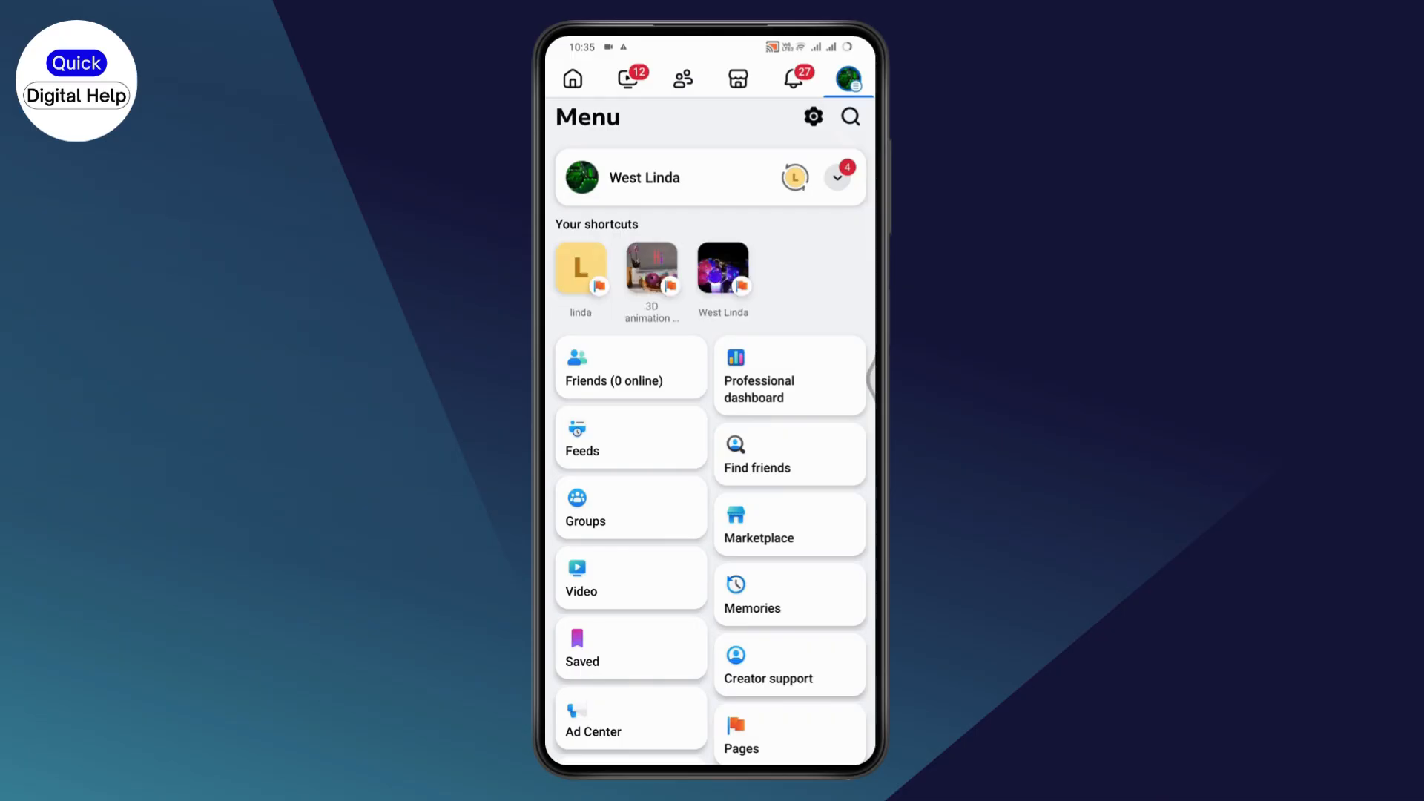
# Reach Accounts Center's Deactivation or deletion page for the Facebook profile via Settings & privacy.
pyautogui.scroll(-3)
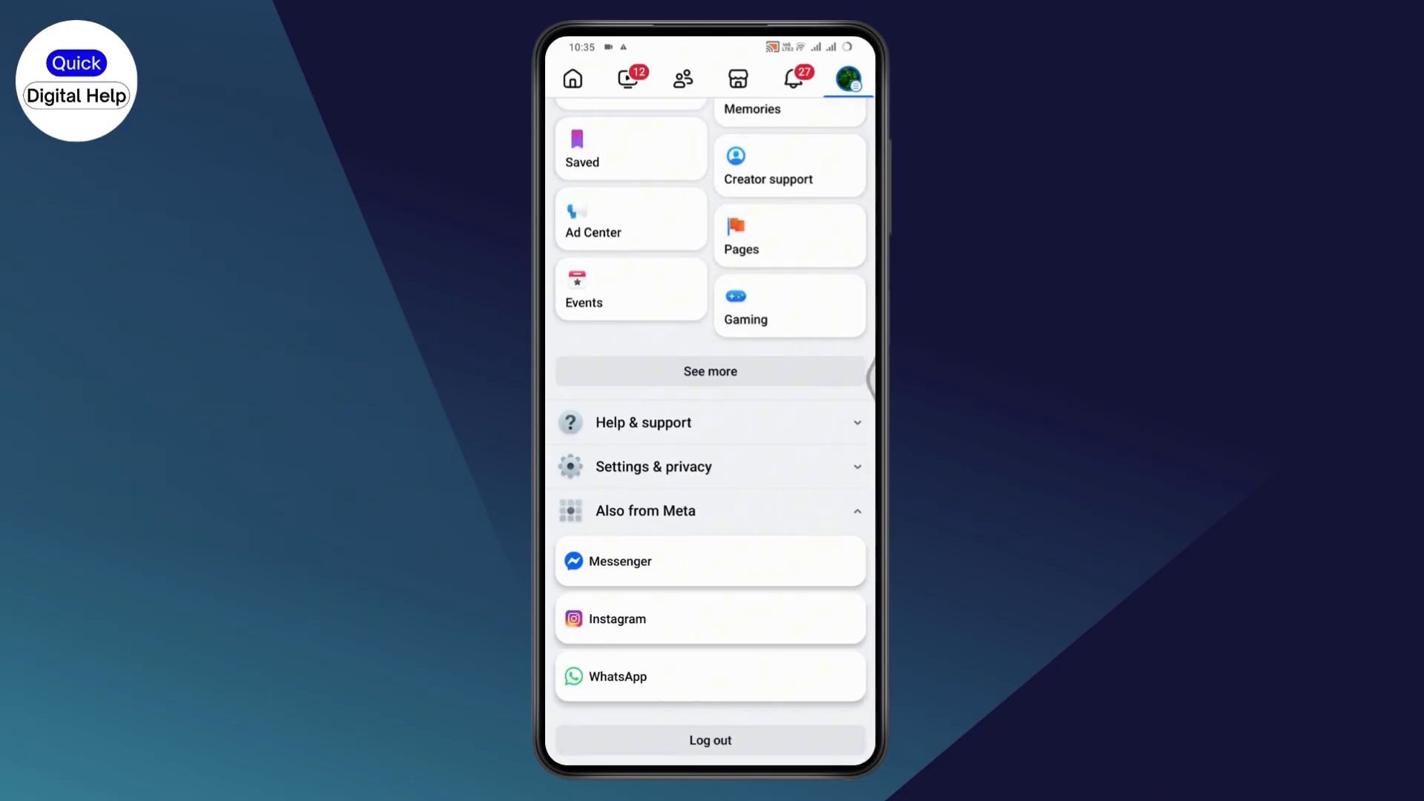
pyautogui.click(653, 466)
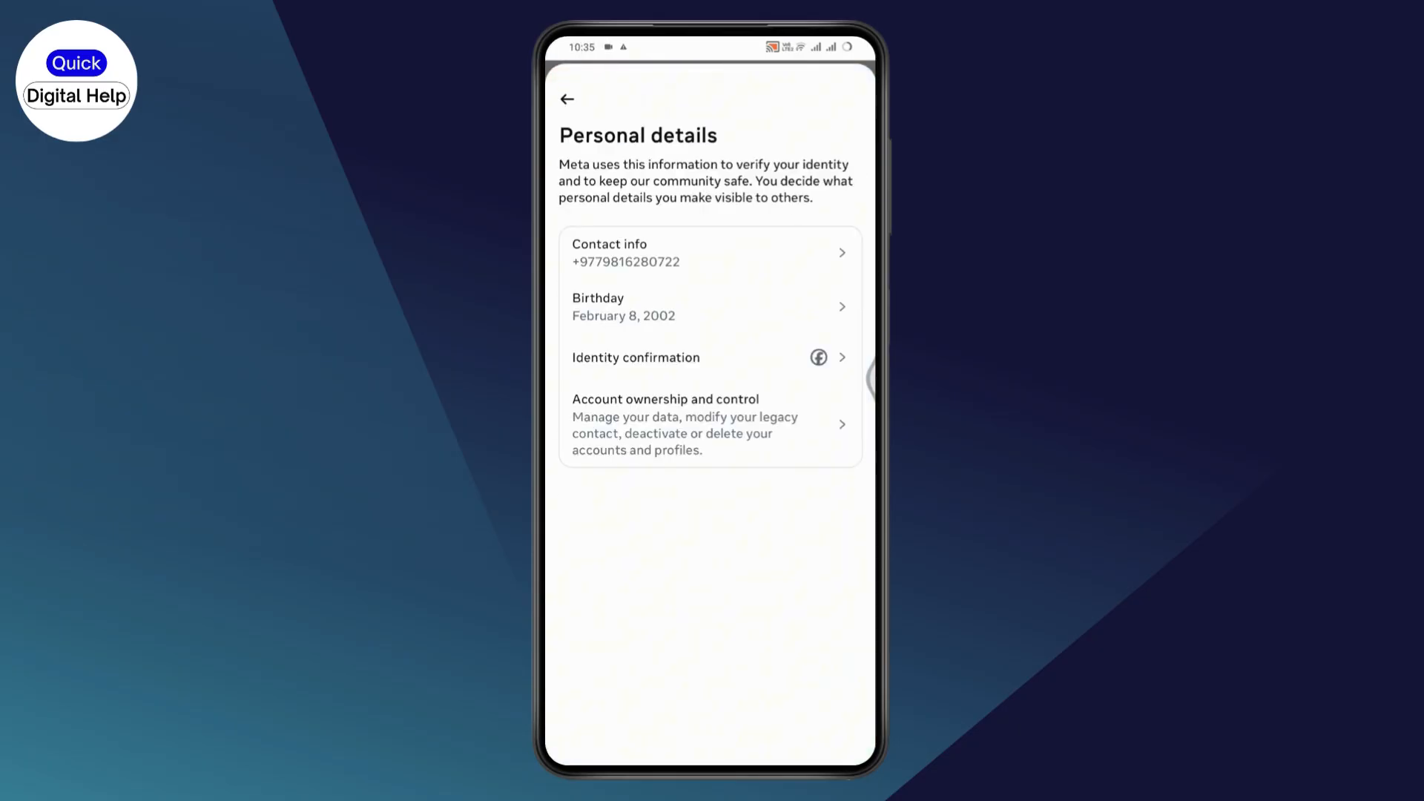
pyautogui.click(711, 424)
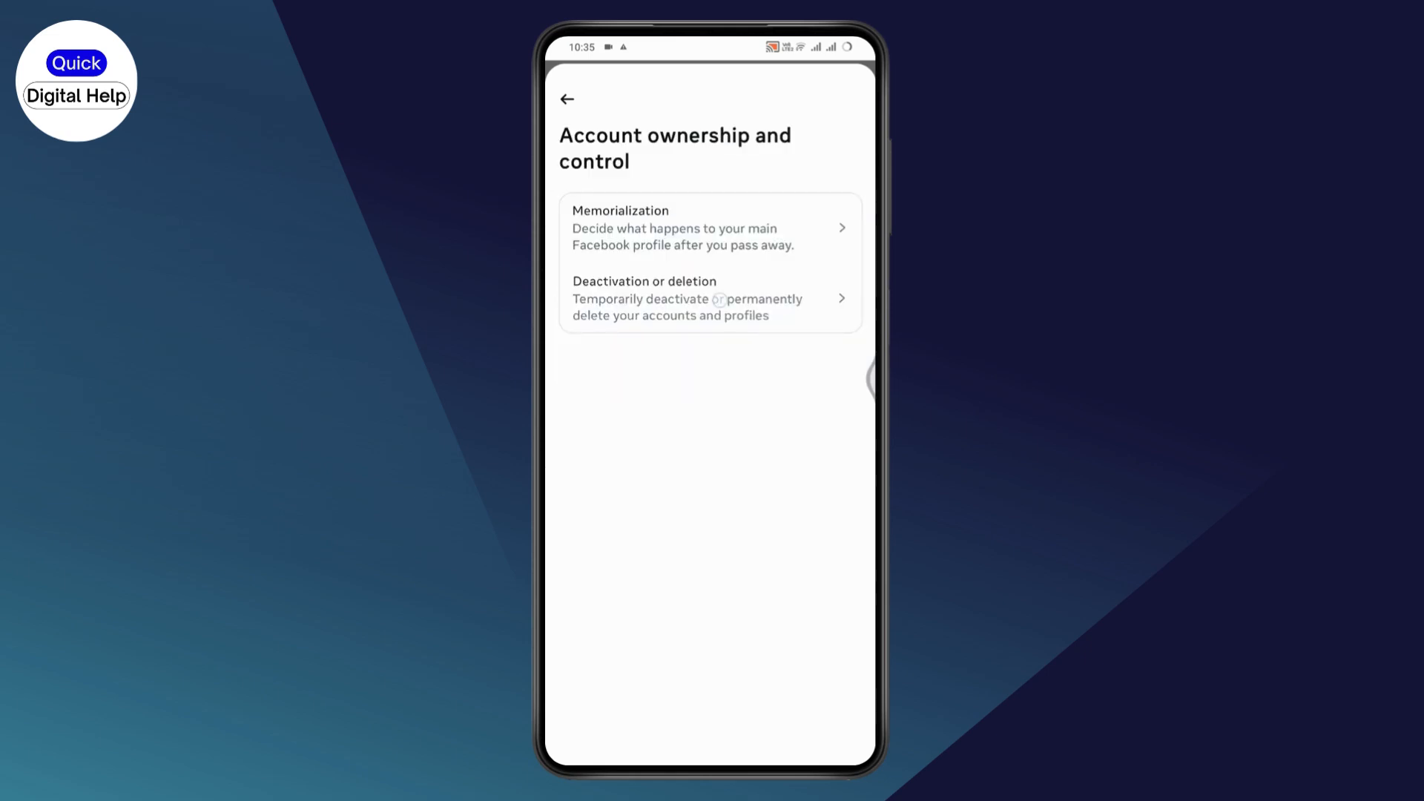
pyautogui.click(711, 298)
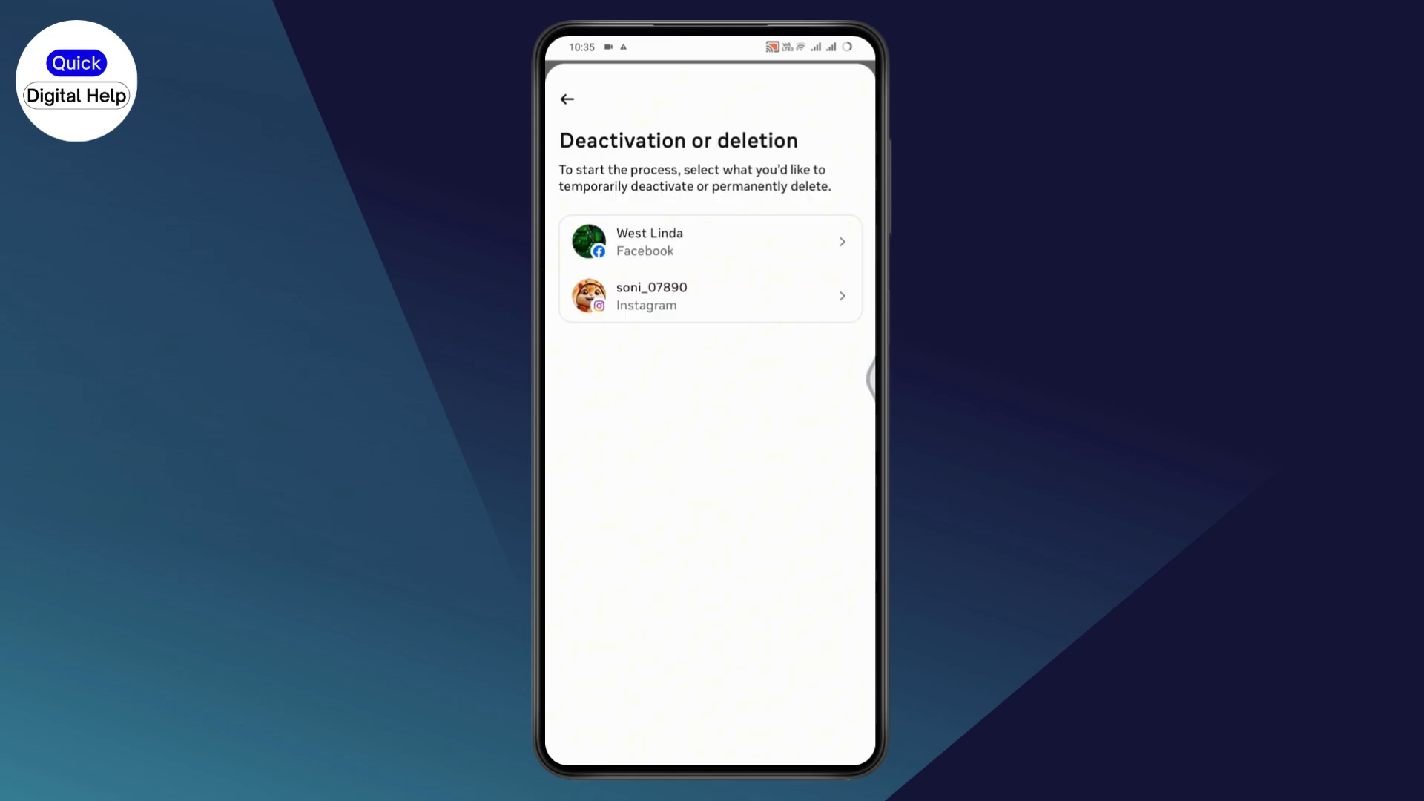
pyautogui.click(711, 241)
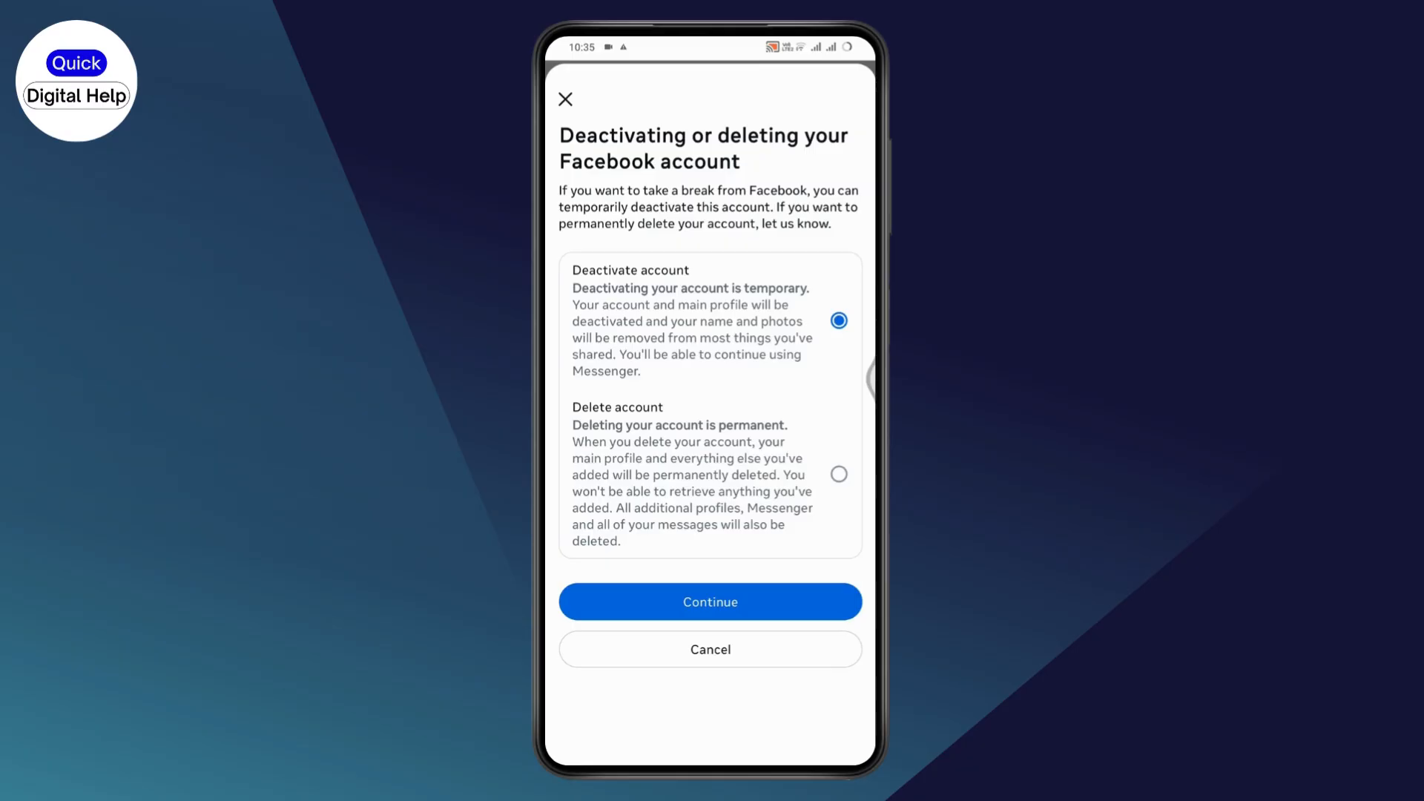
# Confirm temporary deactivation, accepting that the Pages deactivate too, then launch Messenger.
pyautogui.click(710, 602)
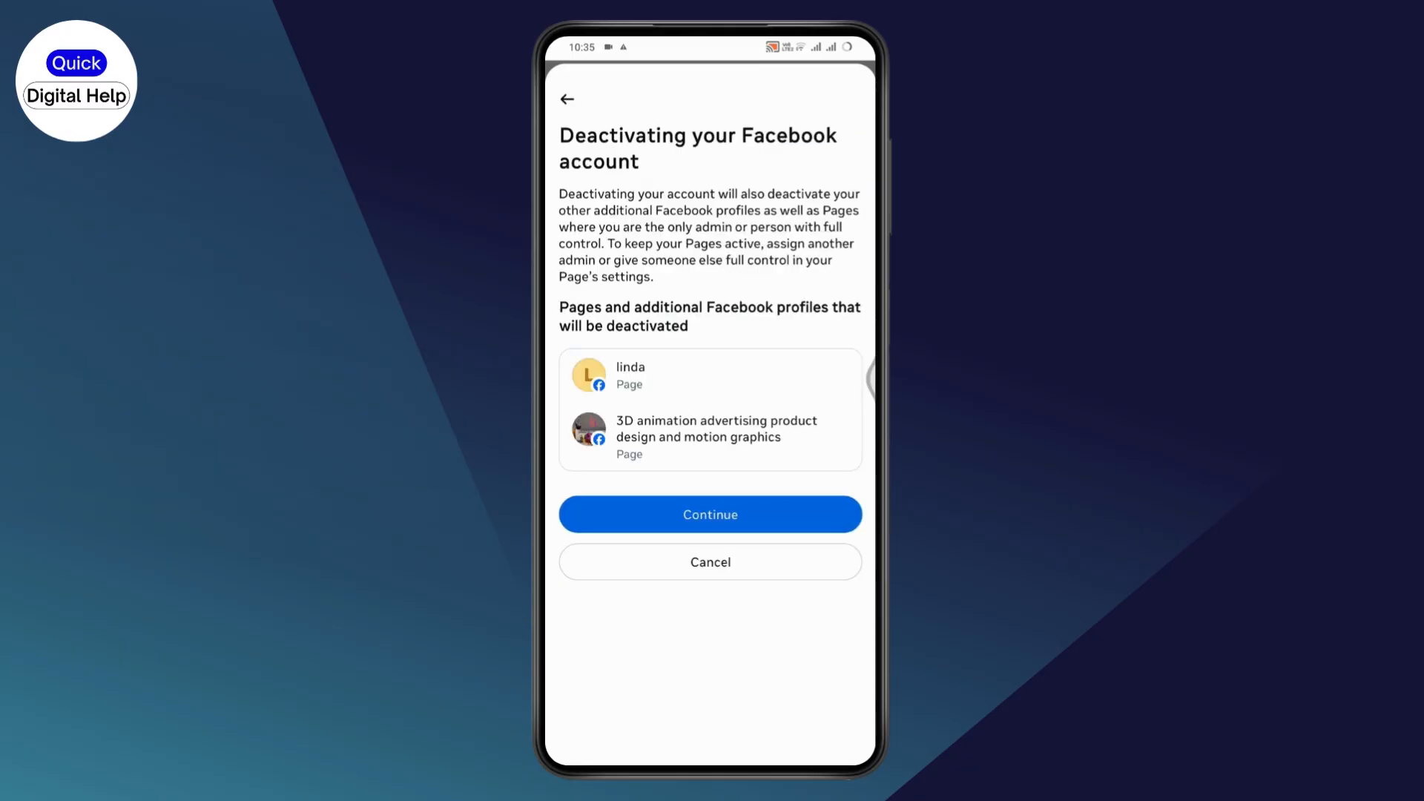
pyautogui.click(709, 514)
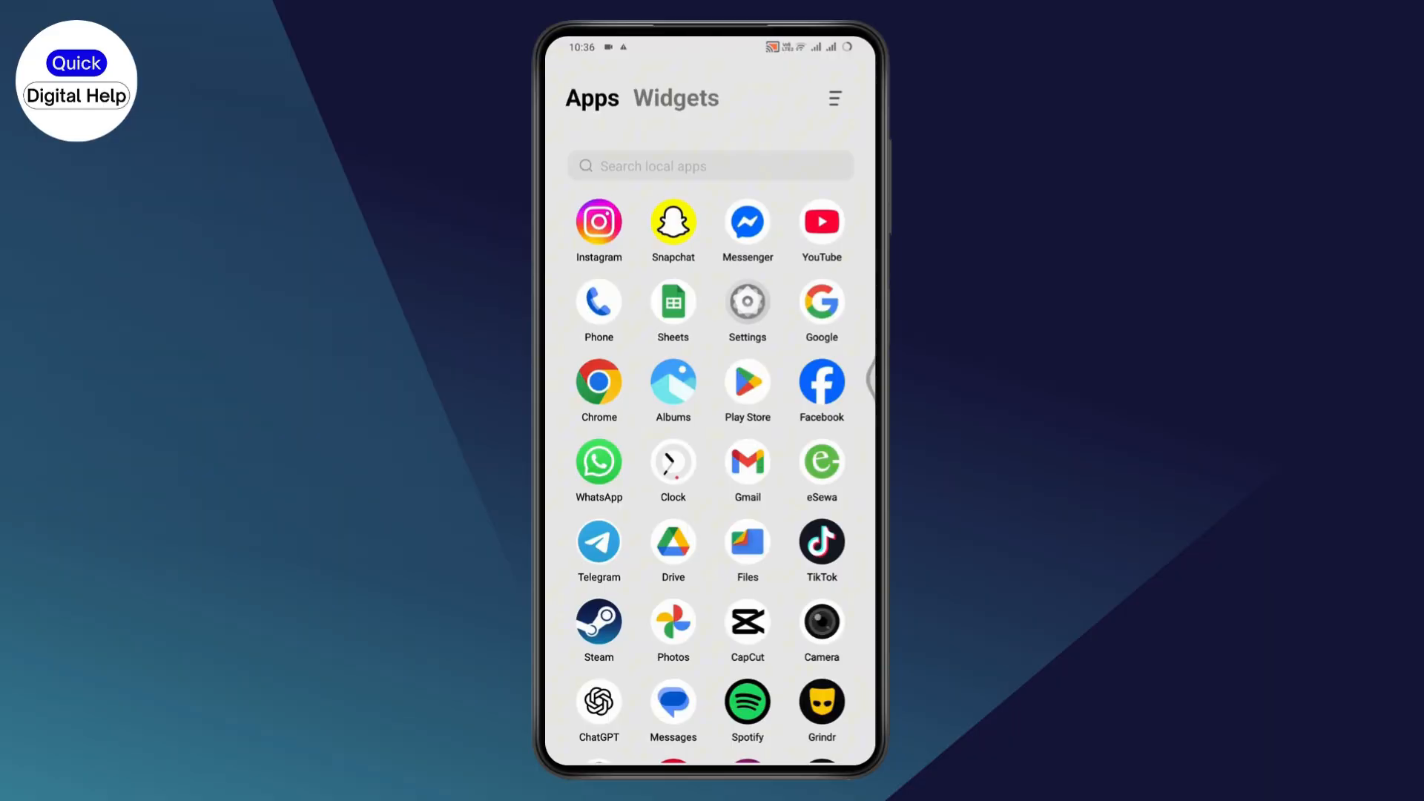
pyautogui.click(747, 221)
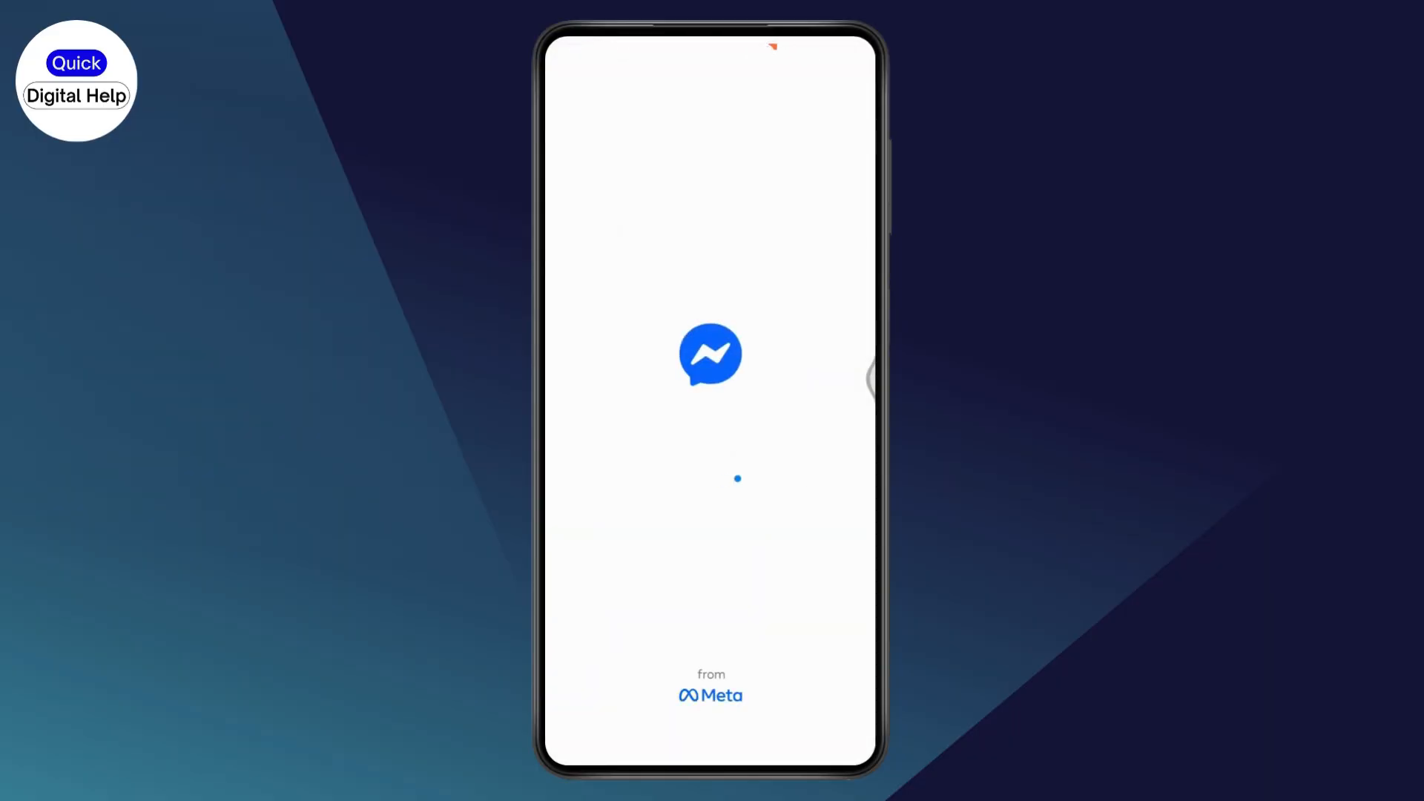